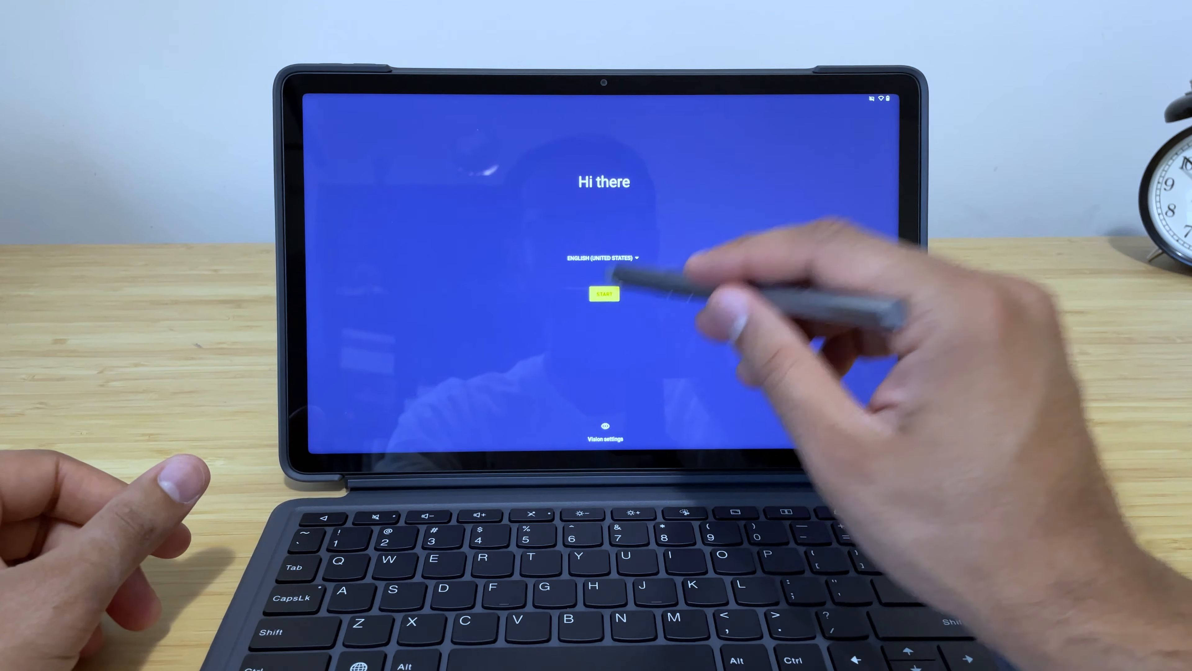
- Start setup from the welcome screen and skip copying apps and data
left_click(603, 294)
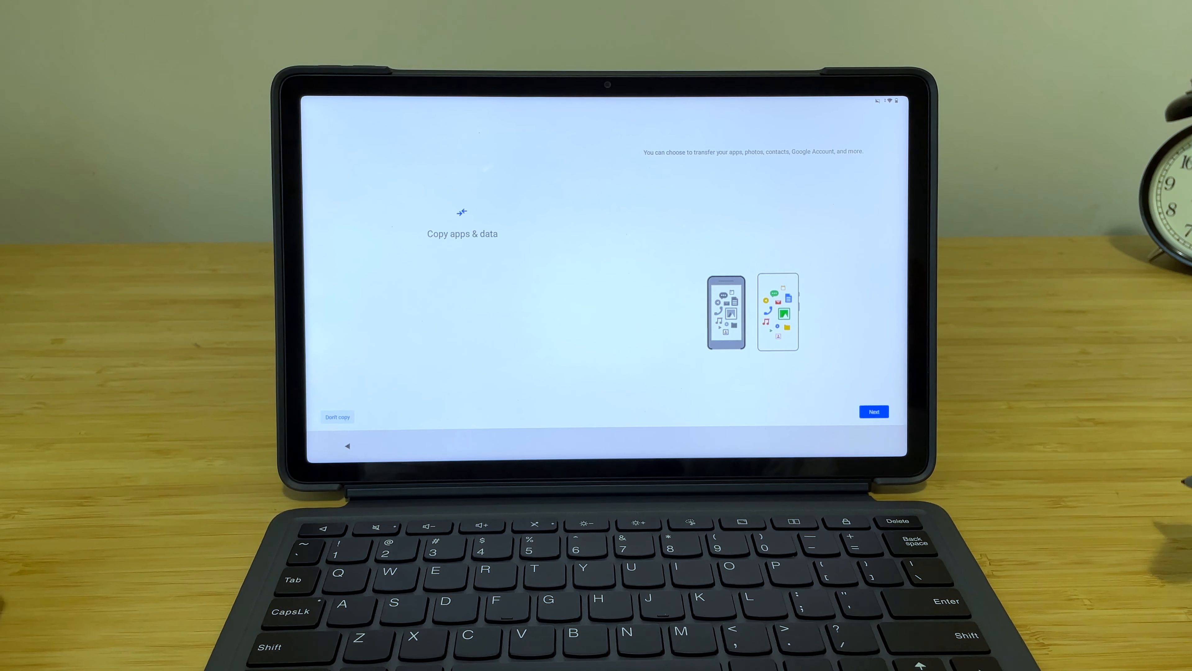
left_click(873, 411)
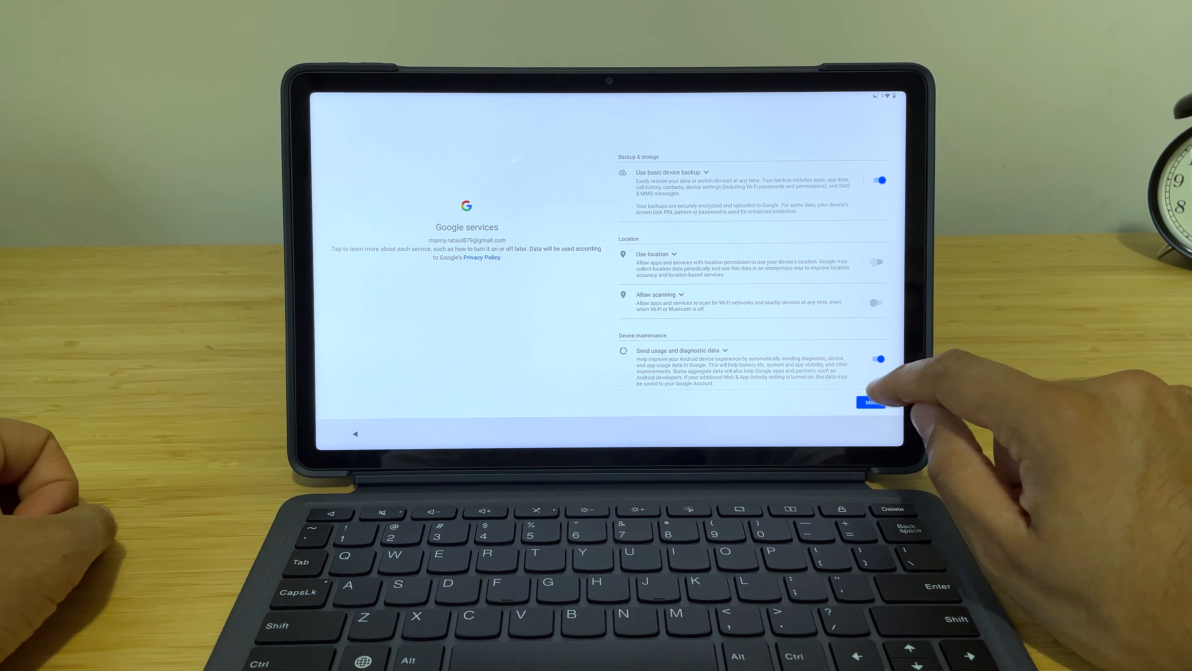
- Turn off usage and diagnostic data sharing and accept the Google services settings
left_click(875, 358)
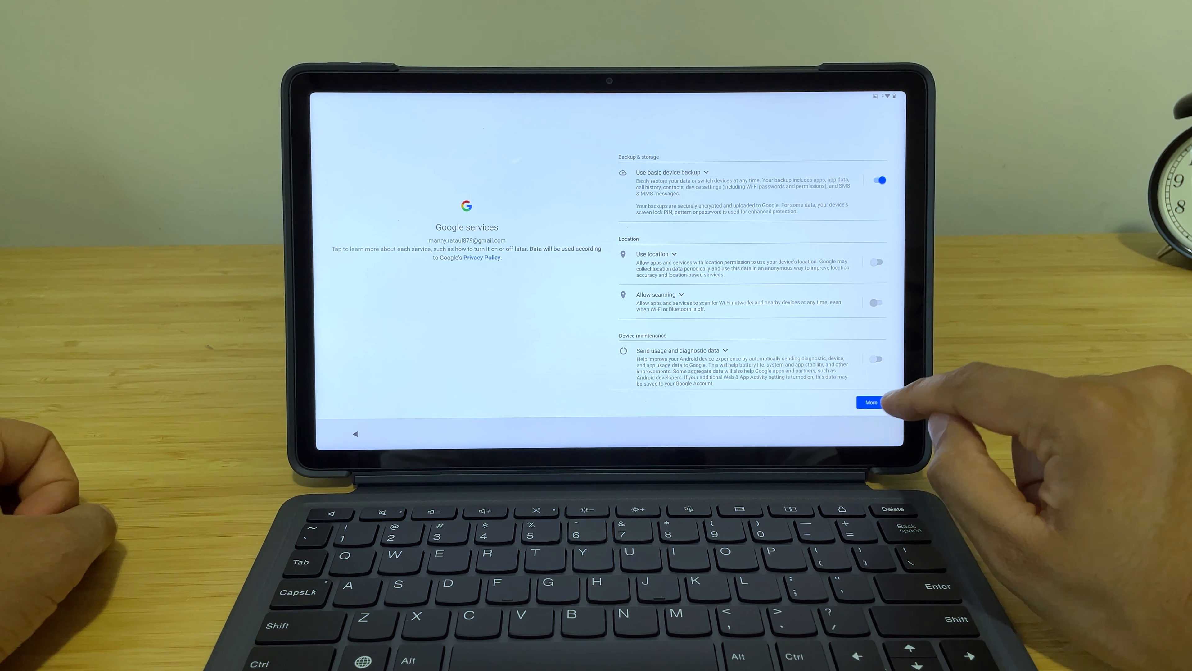
left_click(870, 401)
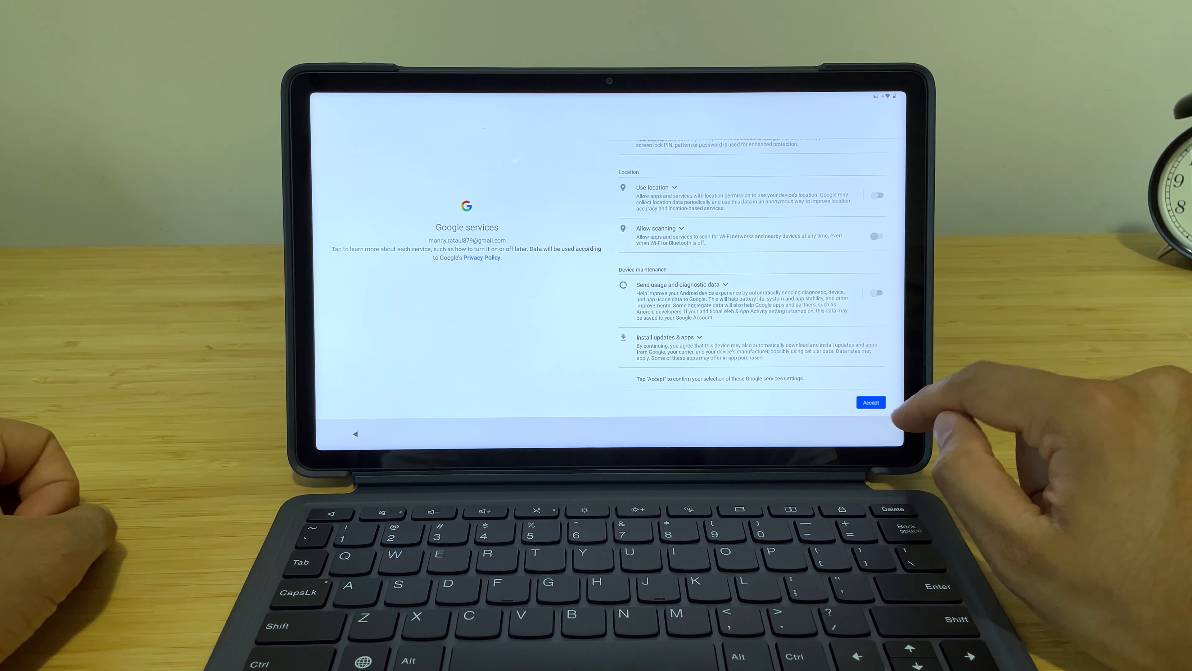
left_click(870, 402)
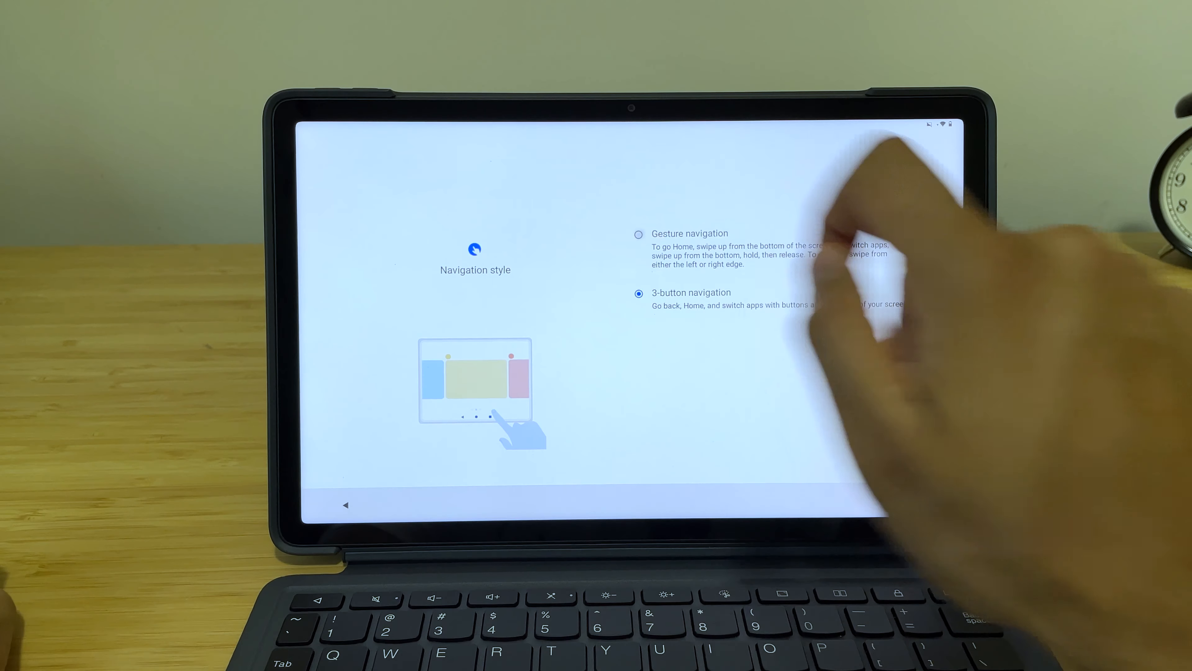
- Choose gesture navigation and continue to the final 'Anything else?' screen
left_click(639, 234)
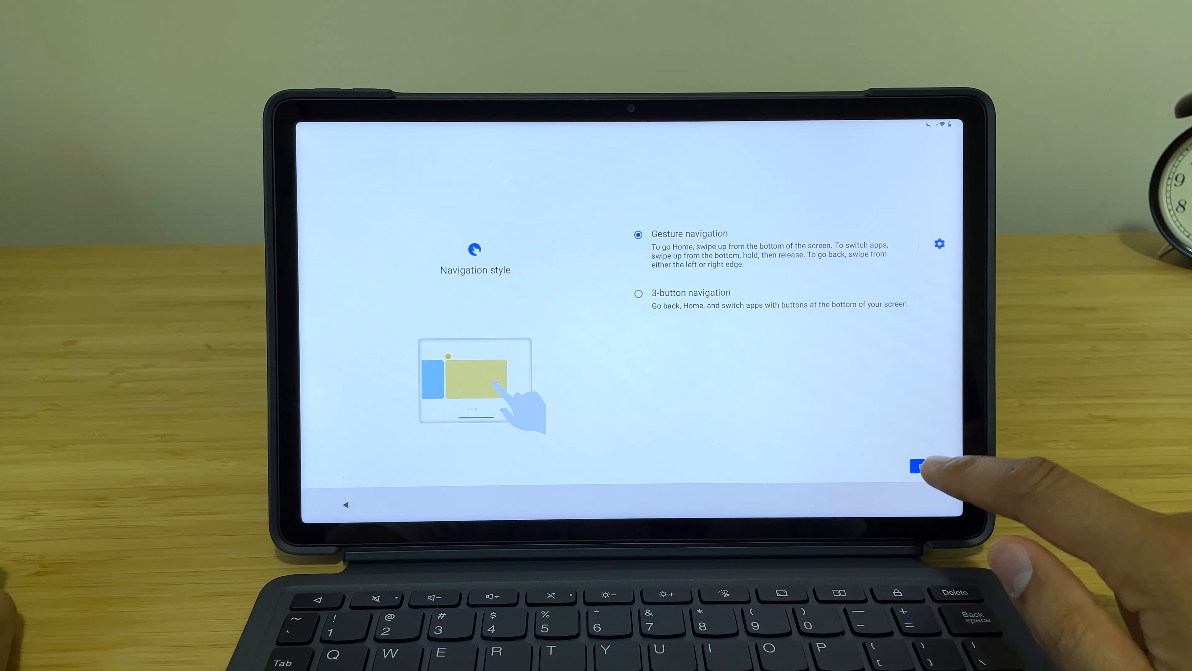
left_click(913, 465)
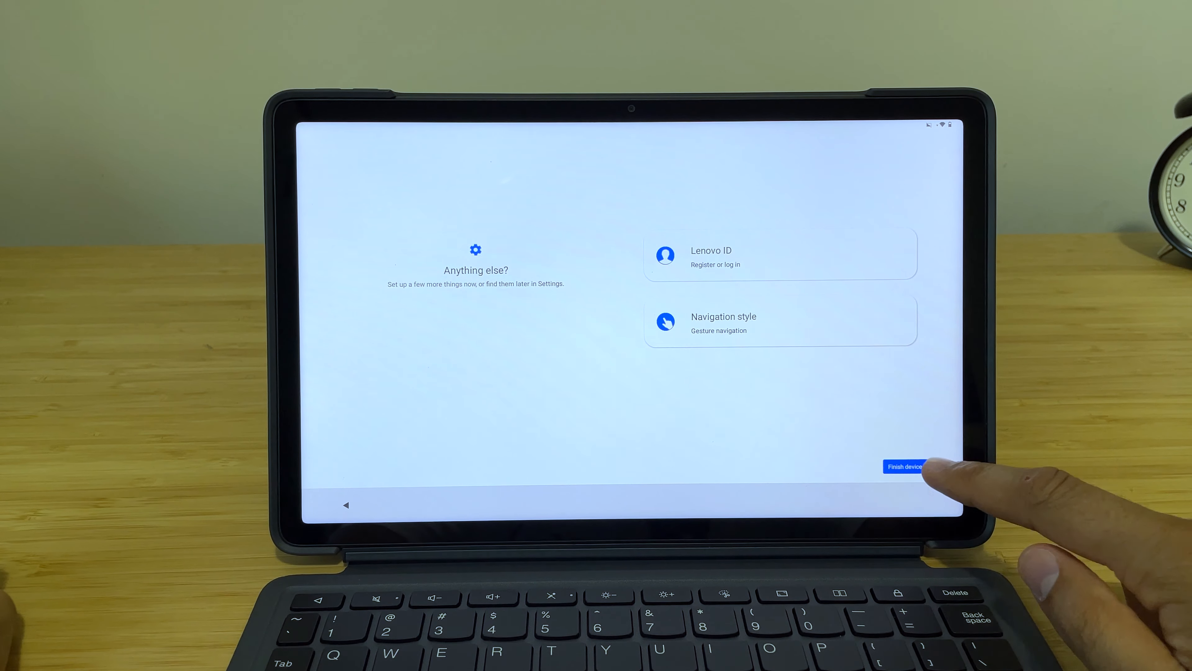
left_click(911, 467)
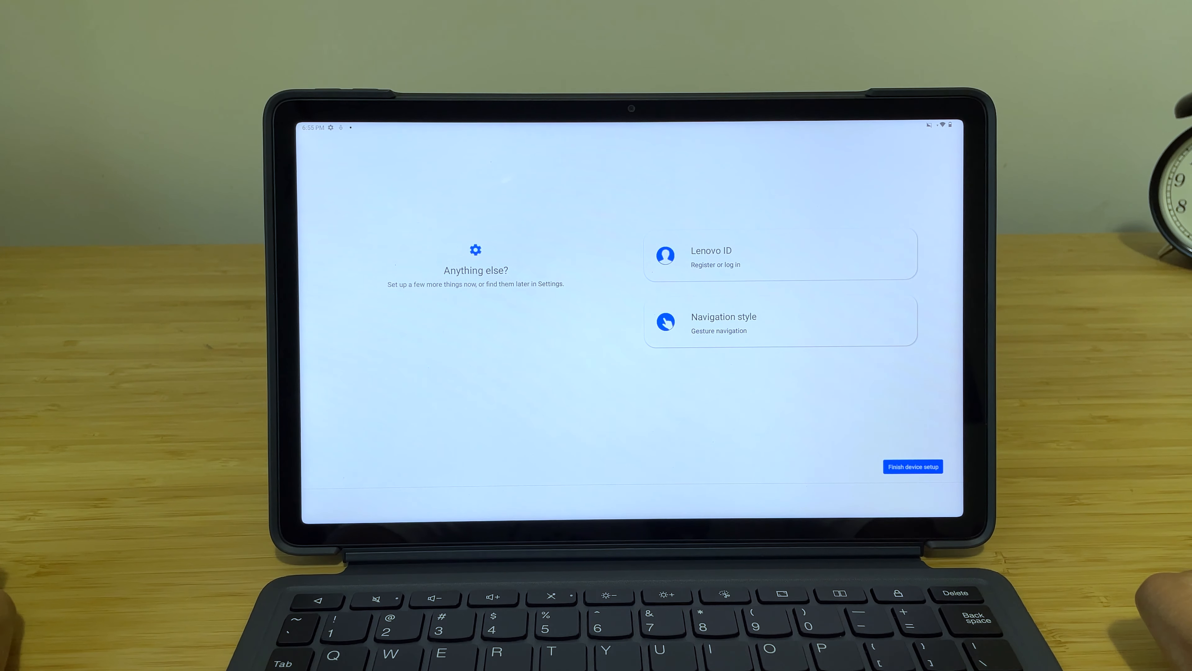
- Finish device setup so the tablet's home screen loads with its app dock
left_click(913, 466)
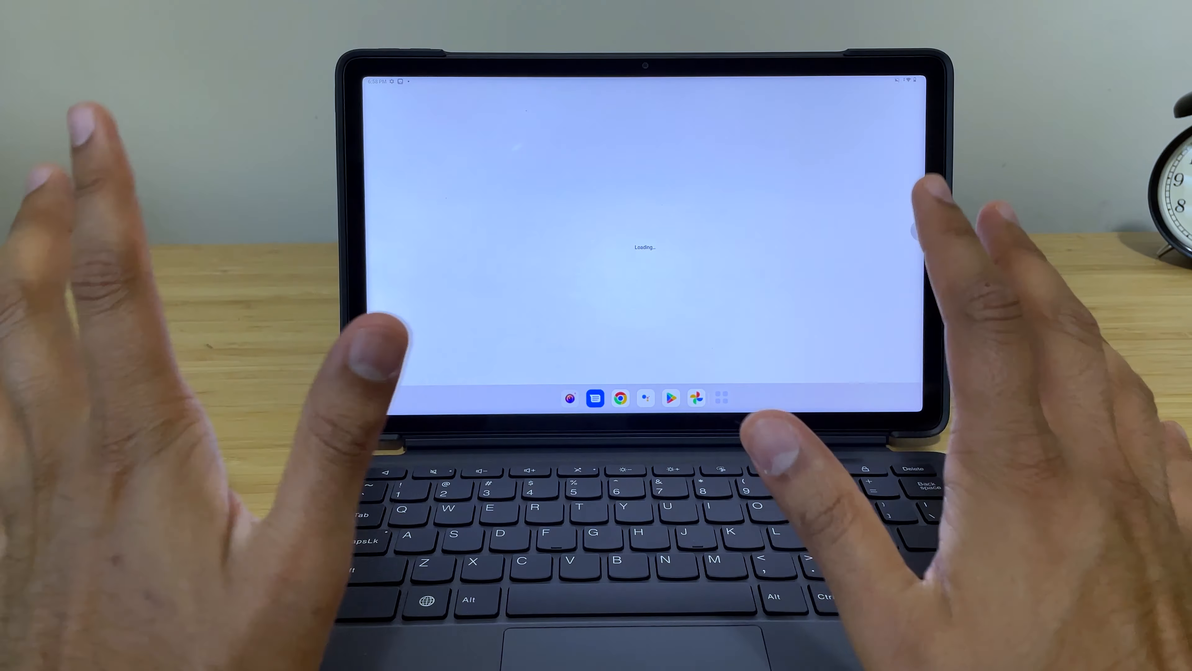
- Write a note in the Notes app reading 'This is pretty easy to use so far.'
type("djos")
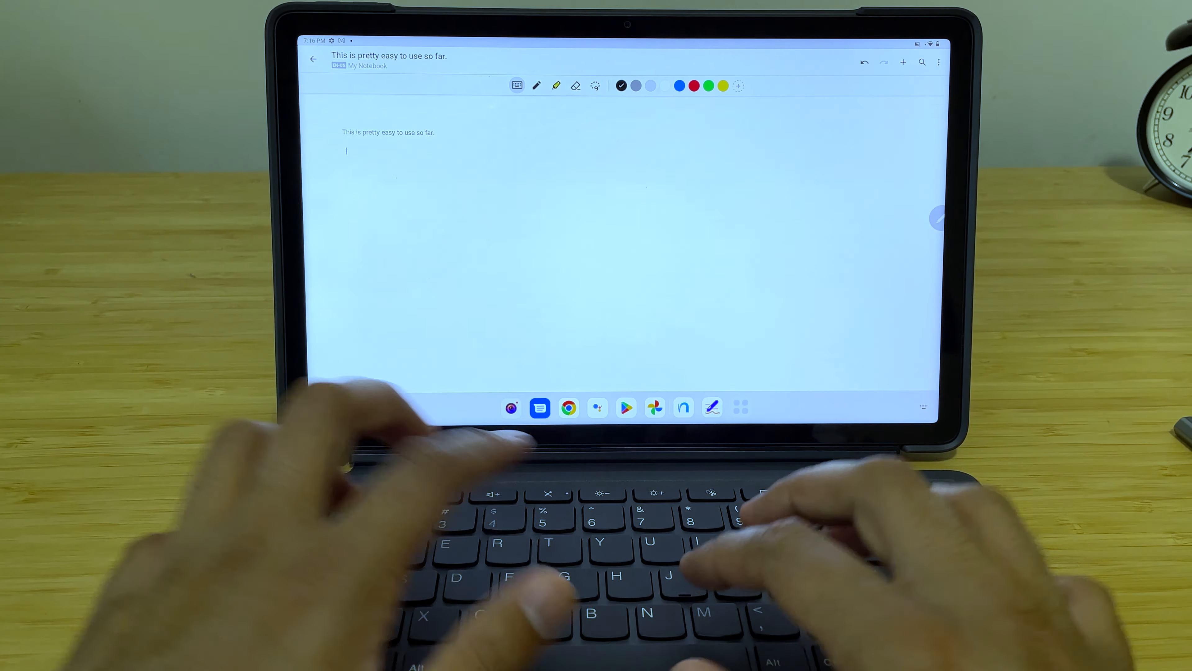
- Add a second line 'This is a test ... keyboard' to the note to test the keyboard
type("This is a test for the k")
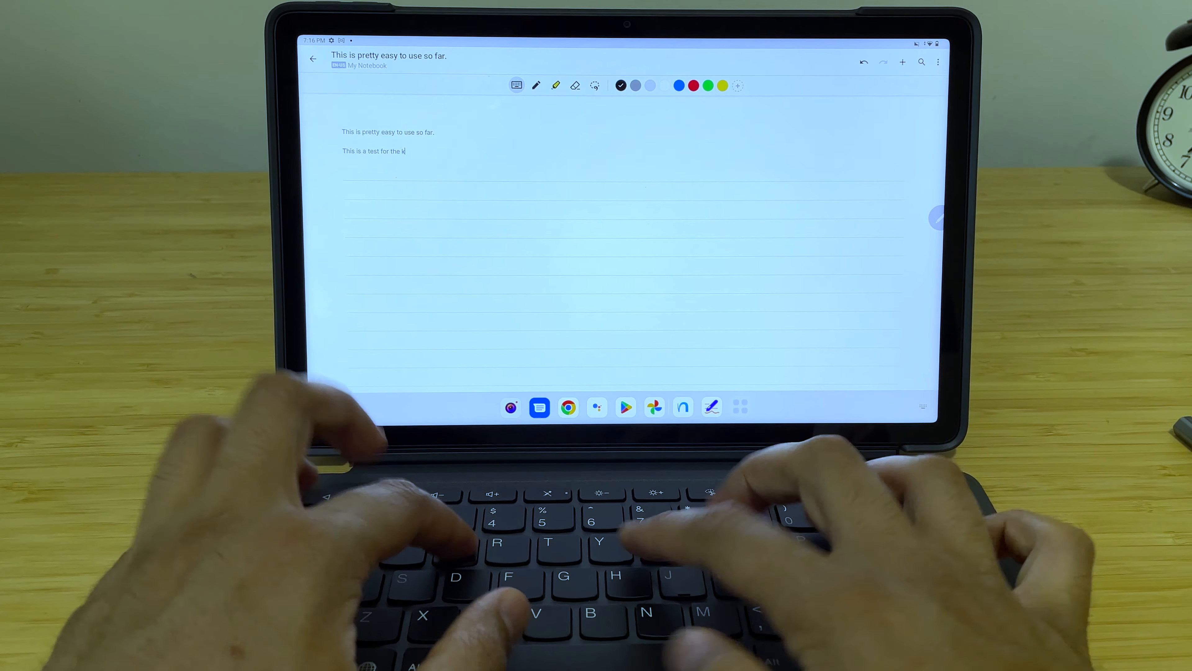
type("eyboard")
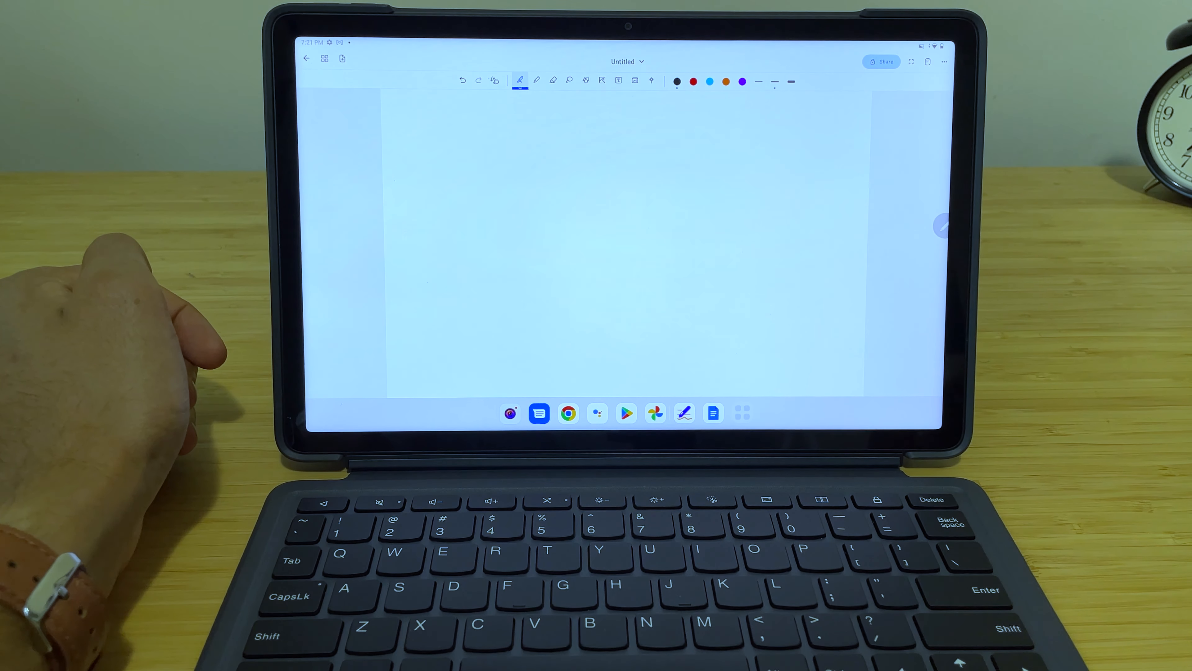
- Leave the blank canvas and bring up Notion's YouTube To-Do List 2023 board
left_click_drag(464, 136, 483, 182)
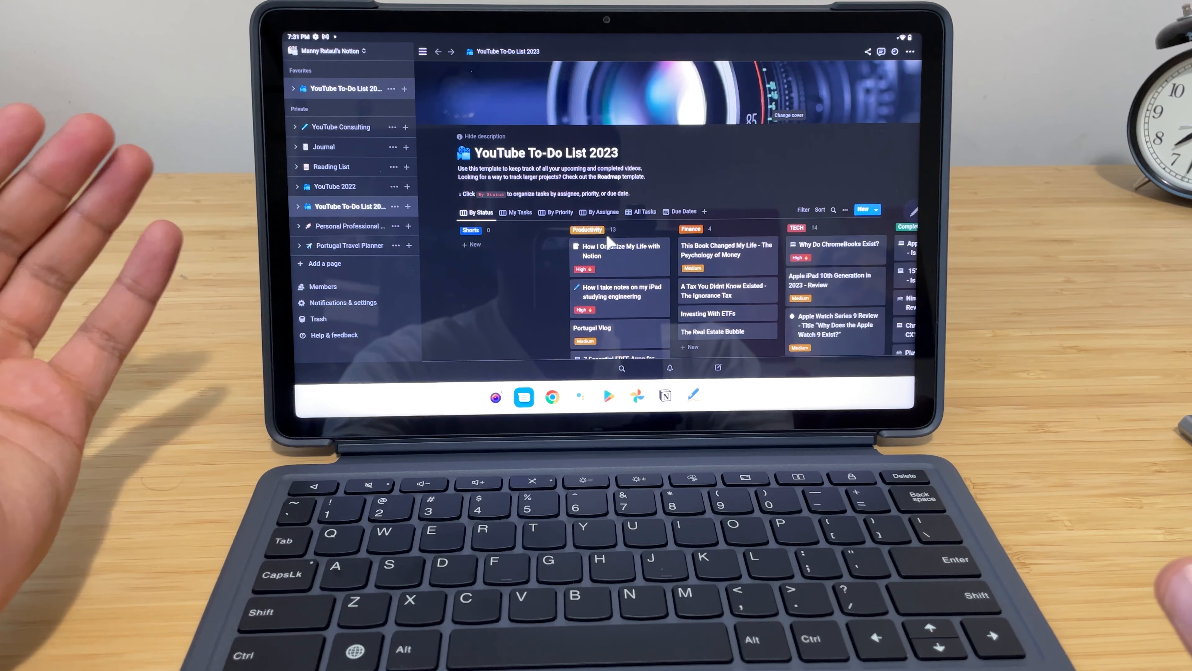
- Scroll the board to reveal the Completed 2023 and Completed Shorts columns
scroll("down", 3)
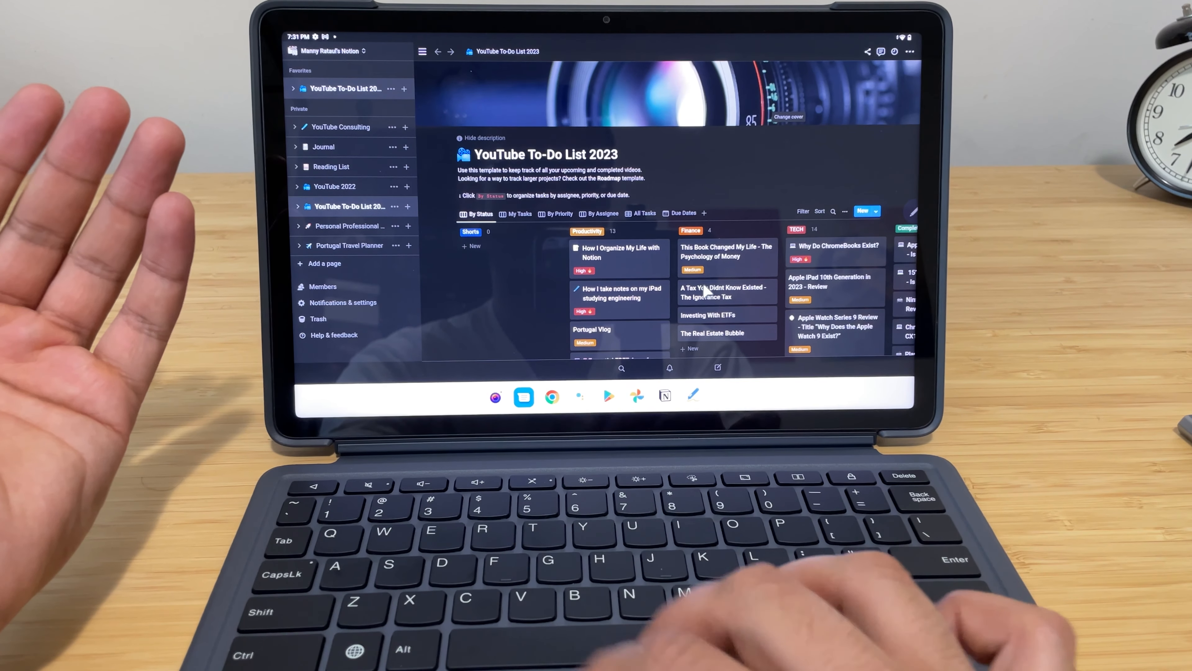
scroll("right", 3)
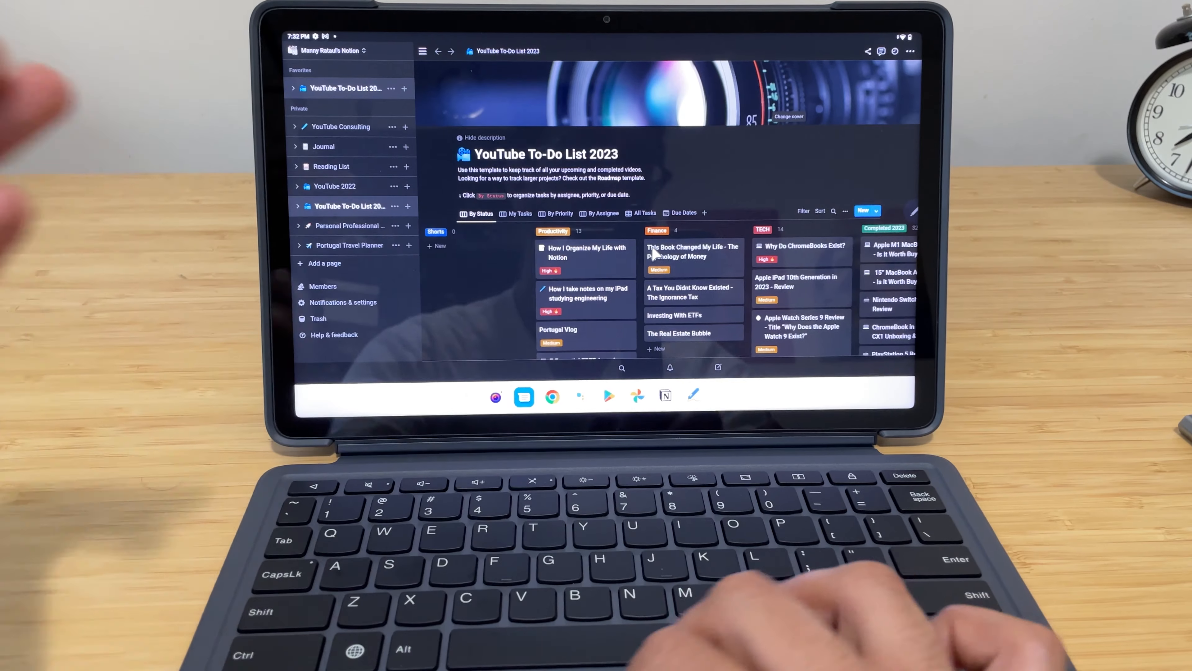
scroll("down", 3)
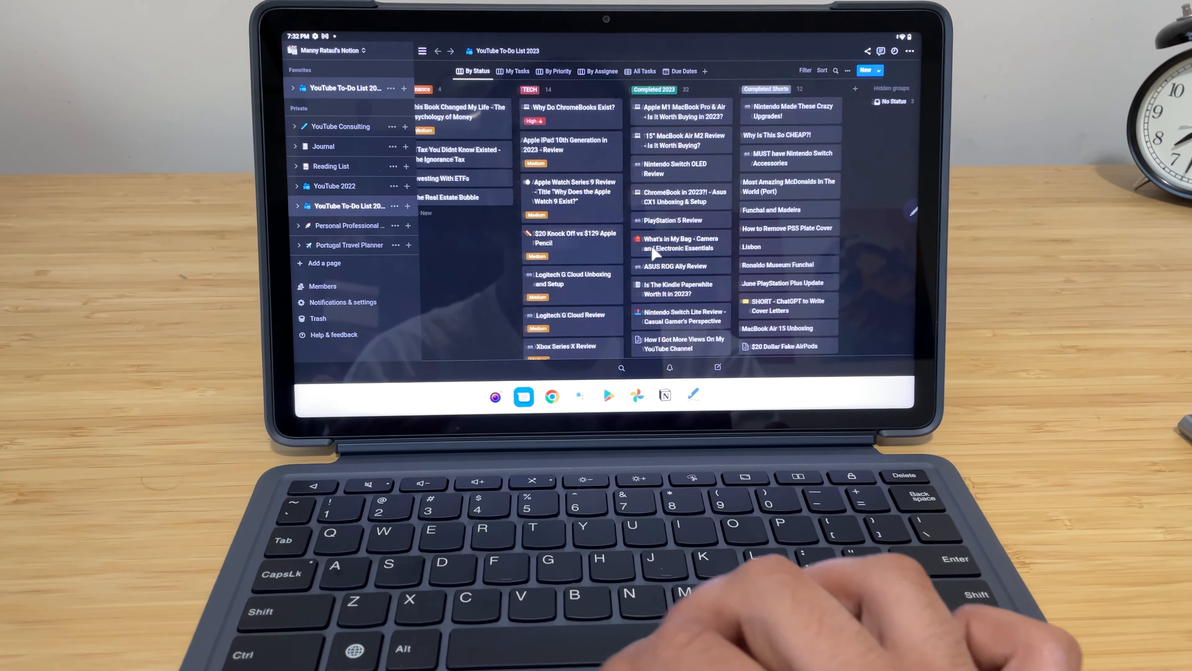